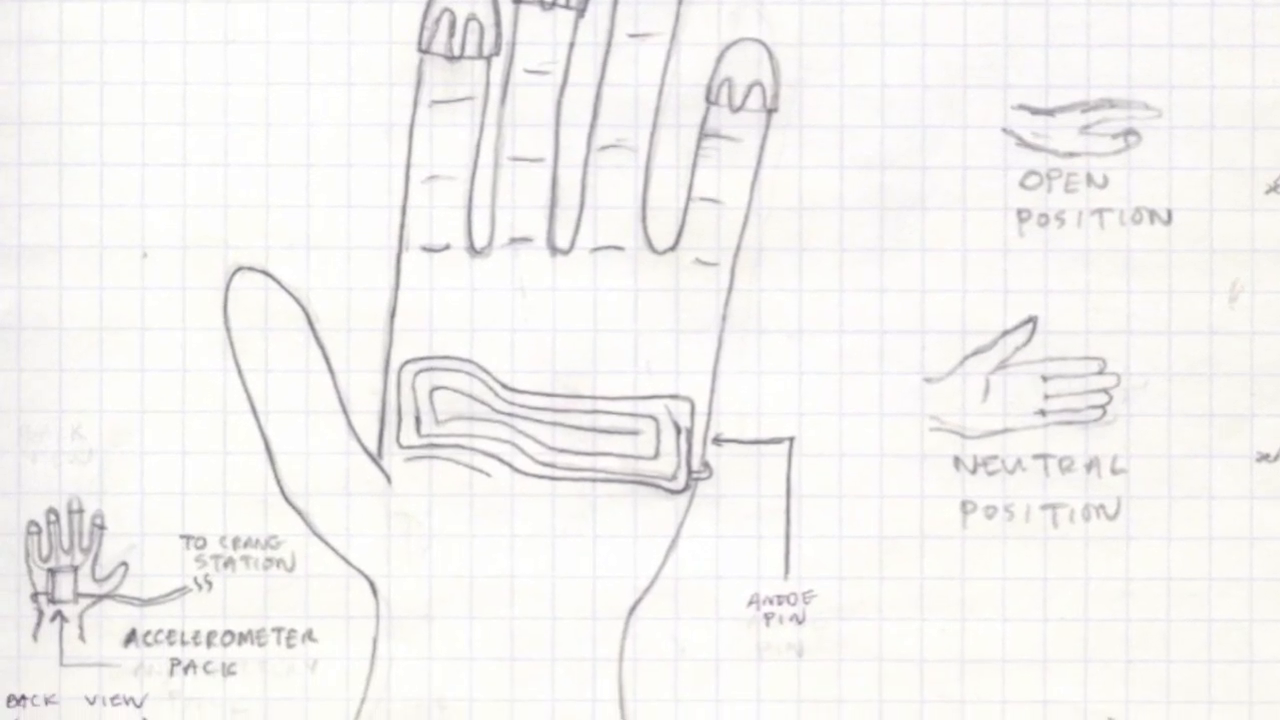
scroll("down", 3)
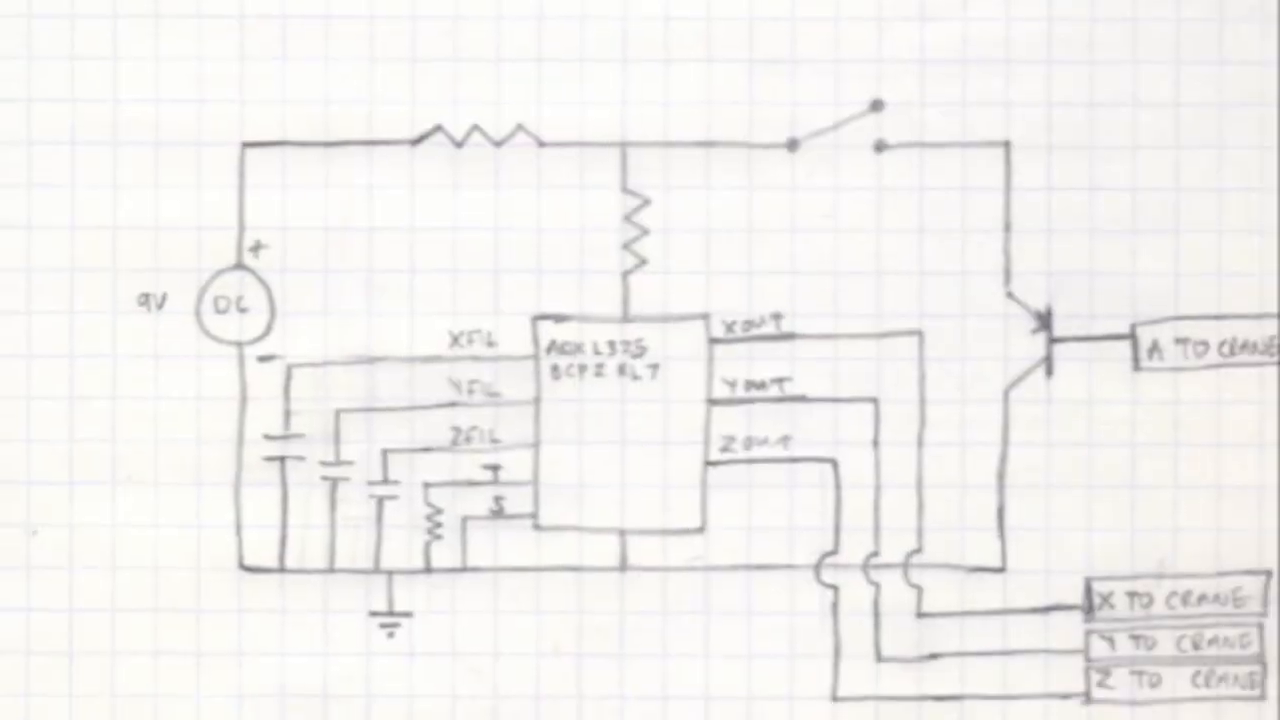
scroll("down", 3)
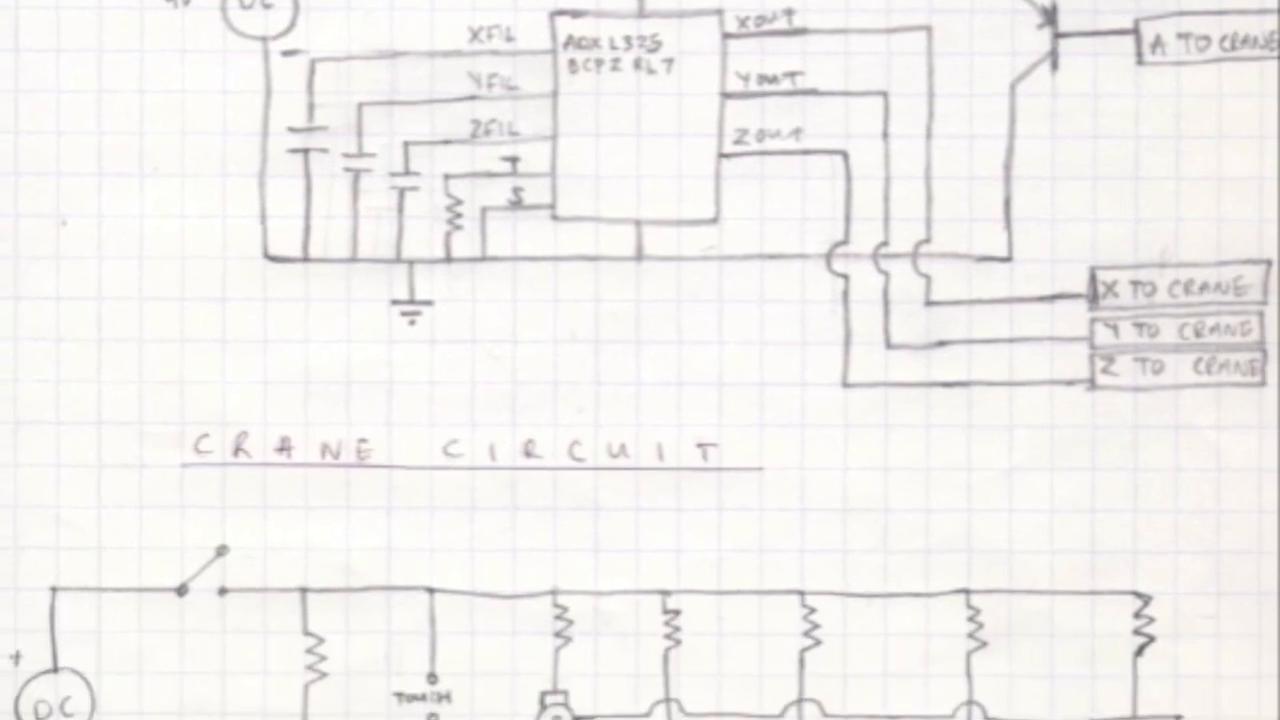
scroll("down", 3)
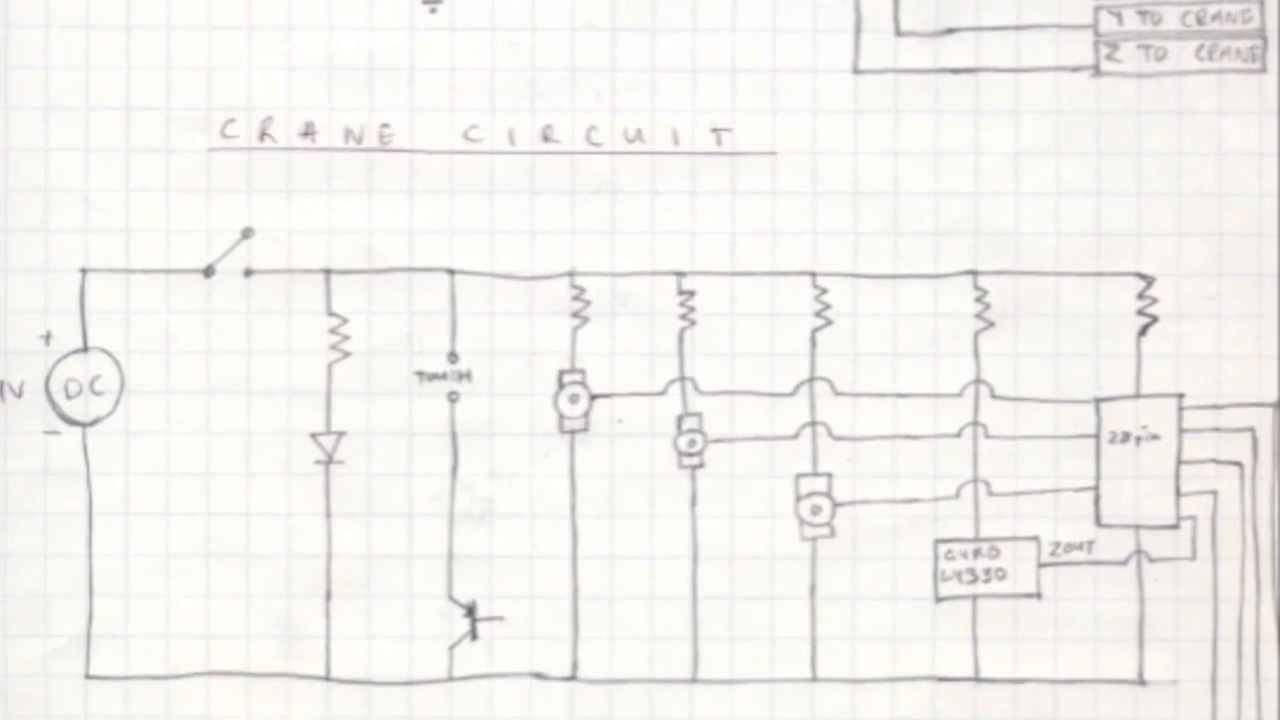